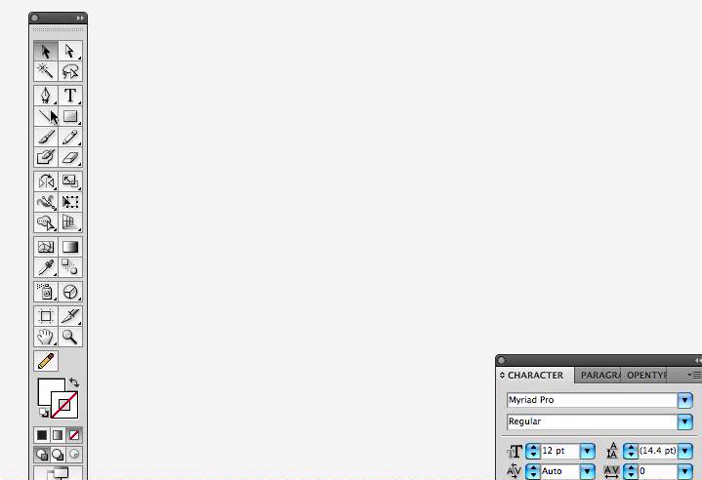
pyautogui.moveTo(68, 116)
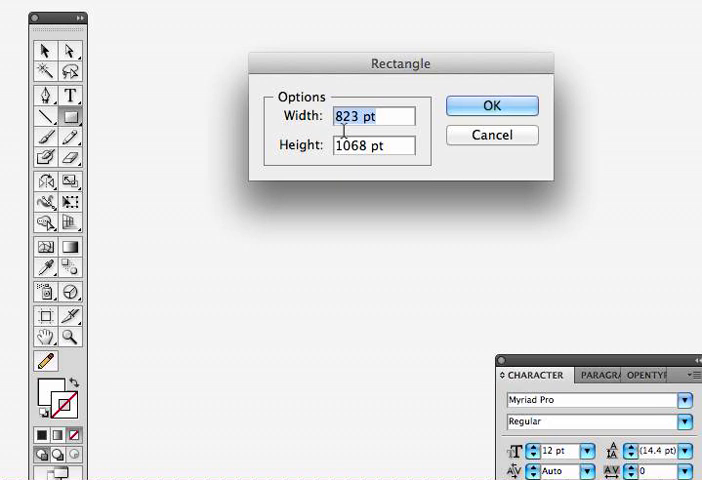
# Create an exact 50 by 50 black square via the Rectangle dialog
pyautogui.write('50')
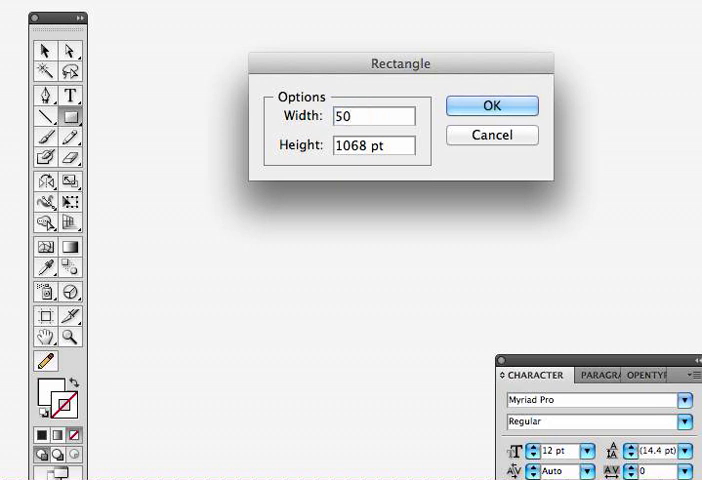
pyautogui.write('px')
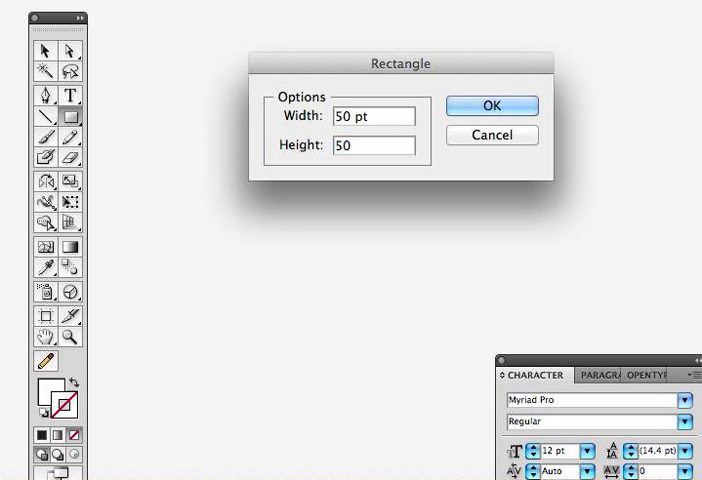
pyautogui.write('px')
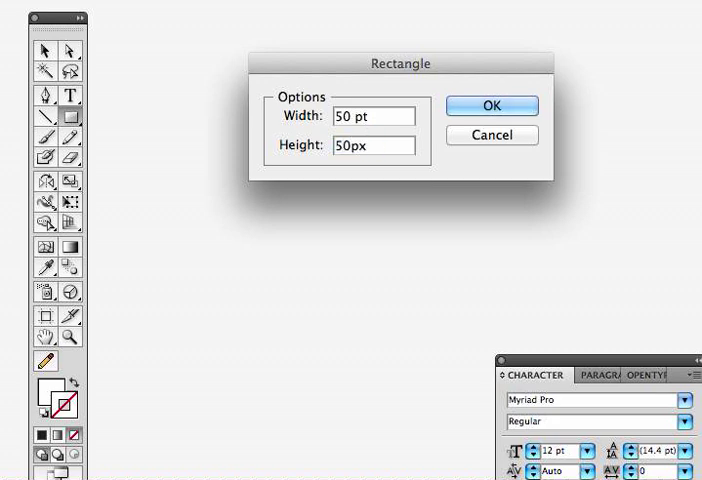
pyautogui.click(492, 106)
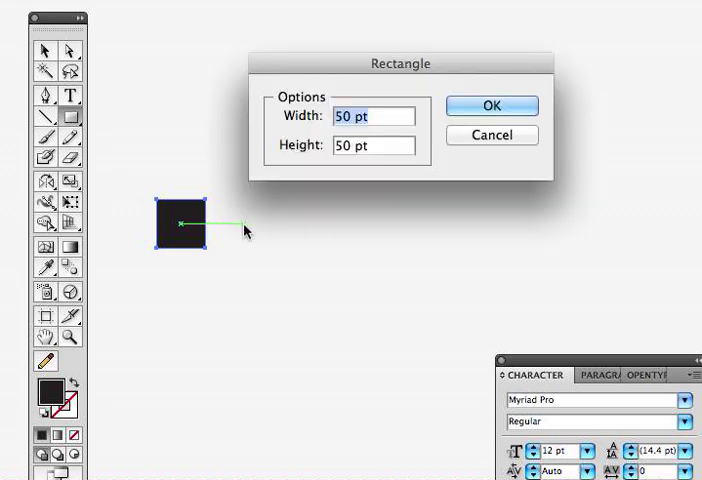
# Create a 75-wide, 50-tall black rectangle beside the square
pyautogui.write('75')
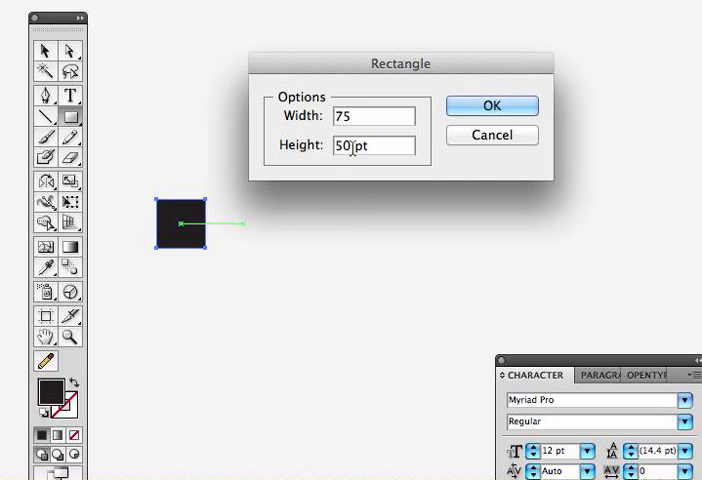
pyautogui.click(492, 106)
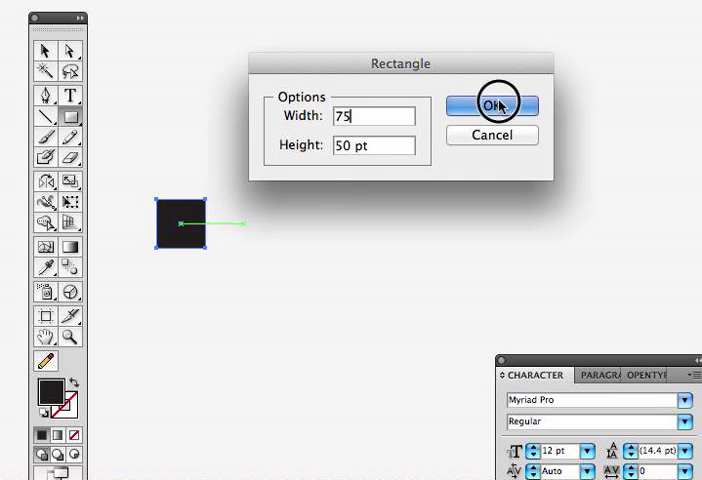
pyautogui.click(492, 104)
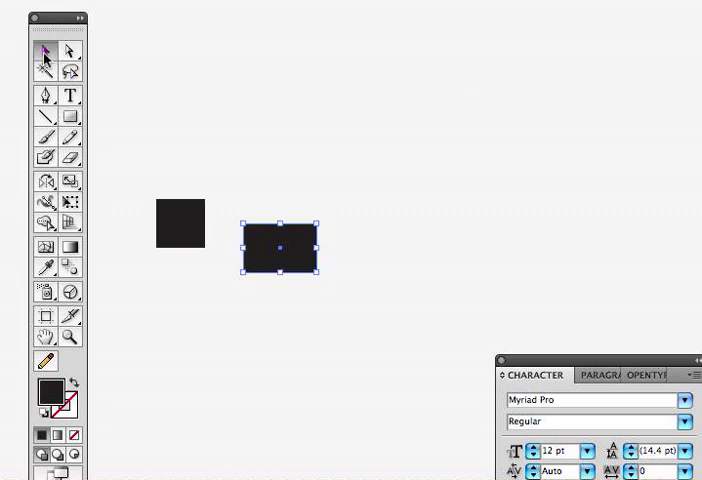
# Add 15- and 80-wide, 50-tall rectangles and move them into the row
pyautogui.moveTo(280, 250); pyautogui.dragTo(256, 224)
pyautogui.write('15')
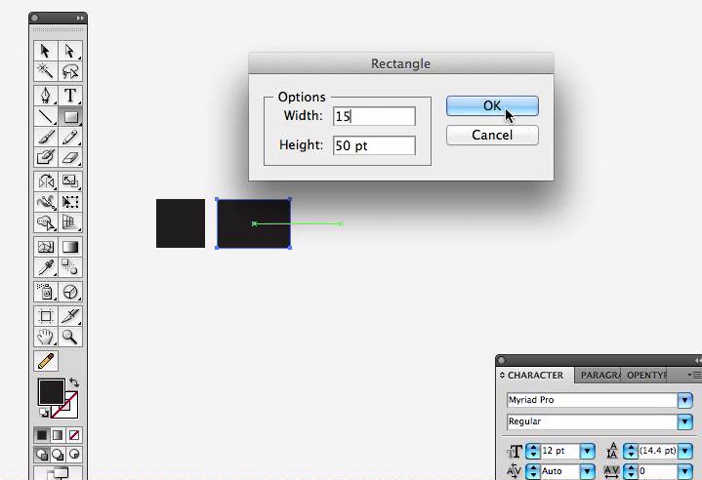
pyautogui.click(492, 106)
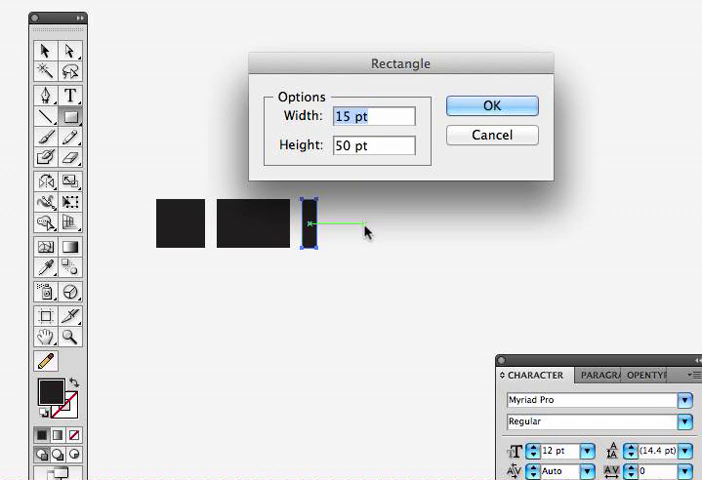
pyautogui.write('80')
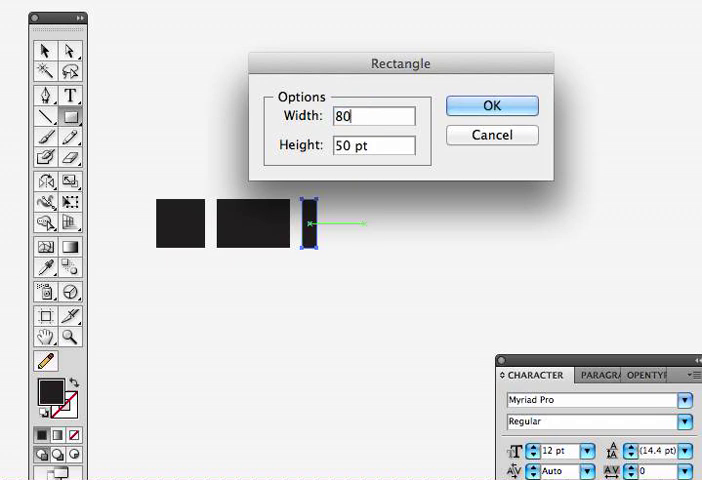
pyautogui.click(492, 106)
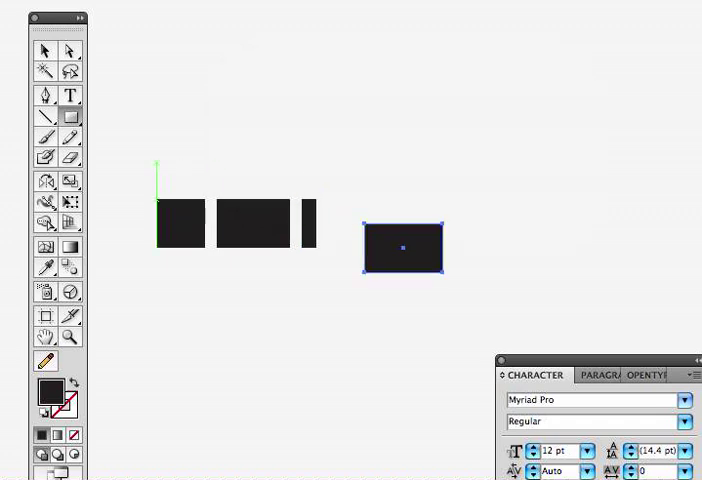
pyautogui.moveTo(404, 246); pyautogui.dragTo(384, 232)
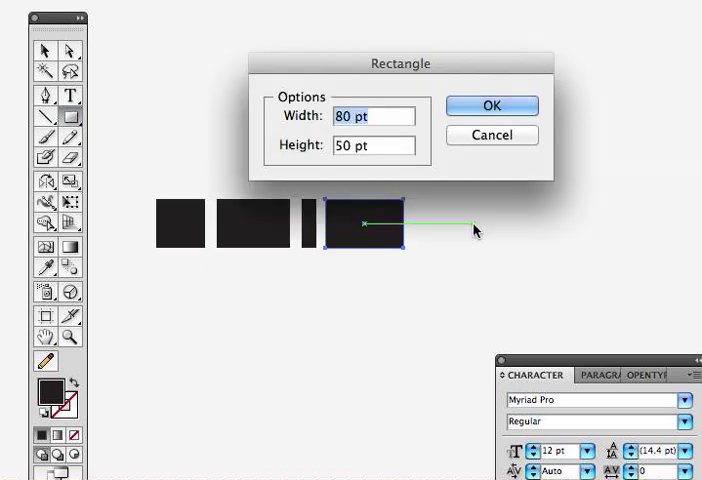
# Add further 50-tall rectangles of widths 150, 25 and 38 to the row
pyautogui.write('1')
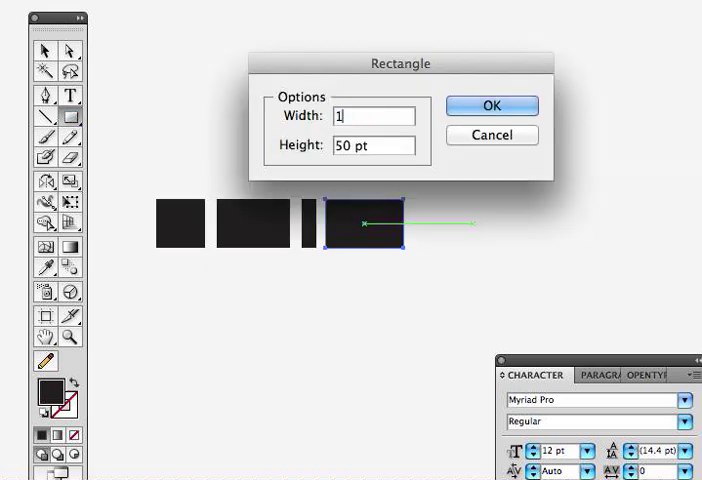
pyautogui.write('150 pt')
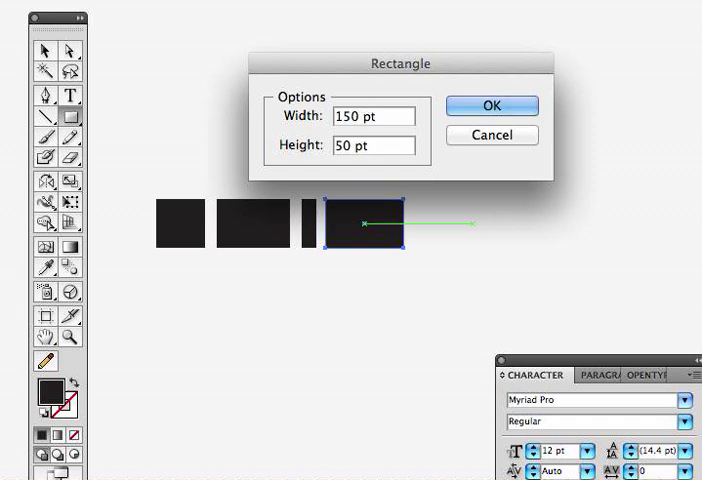
pyautogui.click(492, 106)
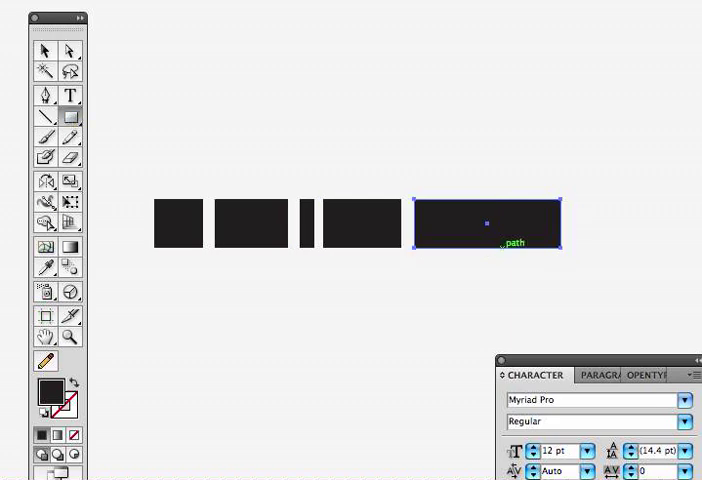
pyautogui.click(490, 224)
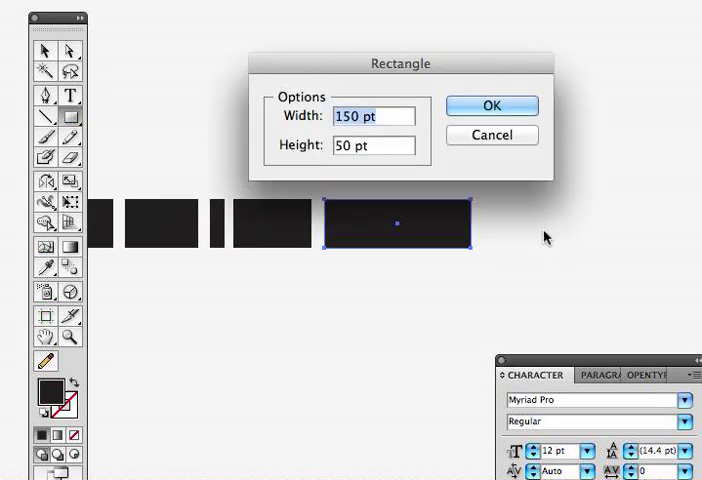
pyautogui.write('25px')
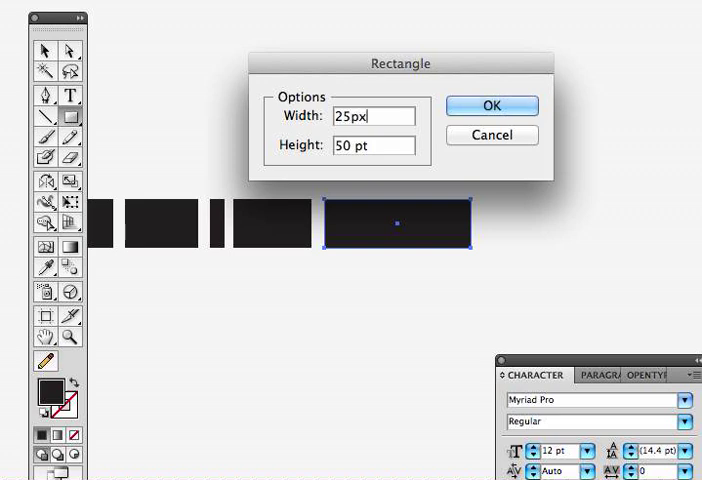
pyautogui.click(492, 106)
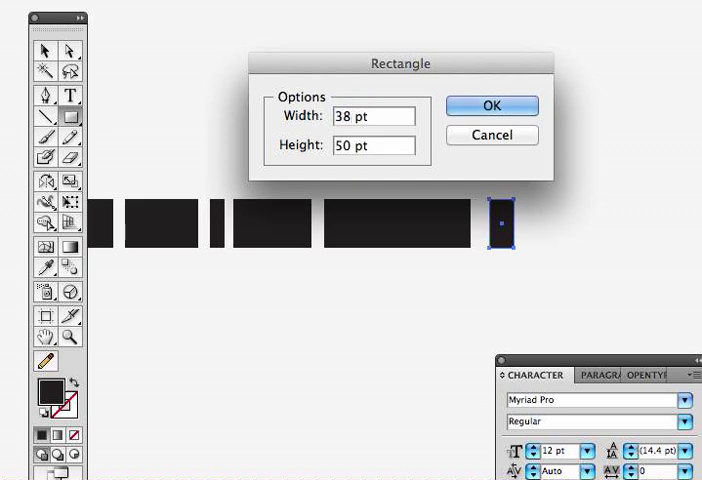
pyautogui.click(490, 104)
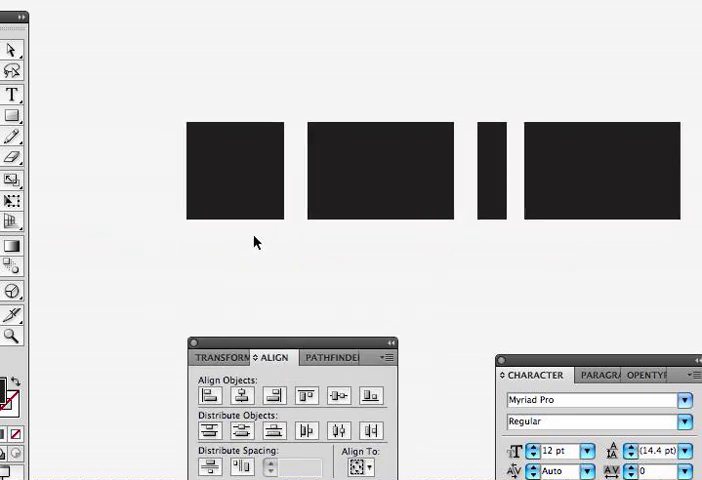
# Drag each rectangle flush against its neighbour to form one continuous black strip
pyautogui.moveTo(236, 170); pyautogui.dragTo(248, 170)
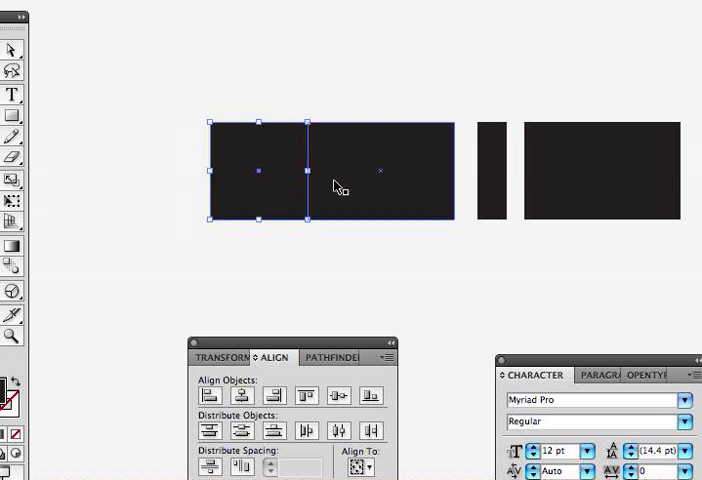
pyautogui.moveTo(330, 176); pyautogui.dragTo(342, 176)
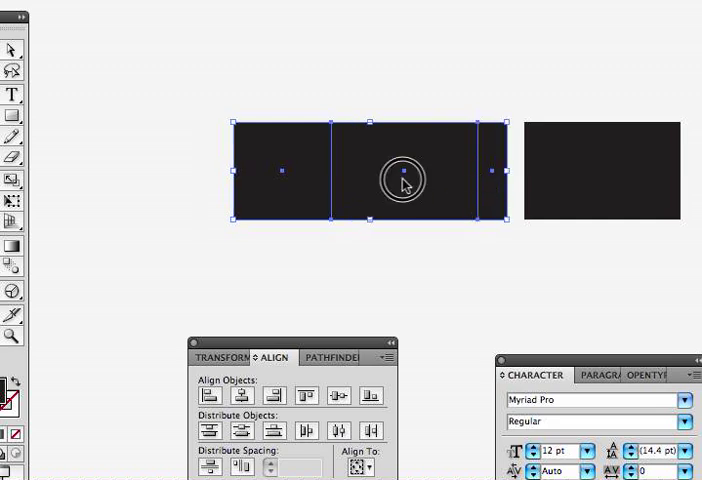
pyautogui.moveTo(402, 180); pyautogui.dragTo(264, 162)
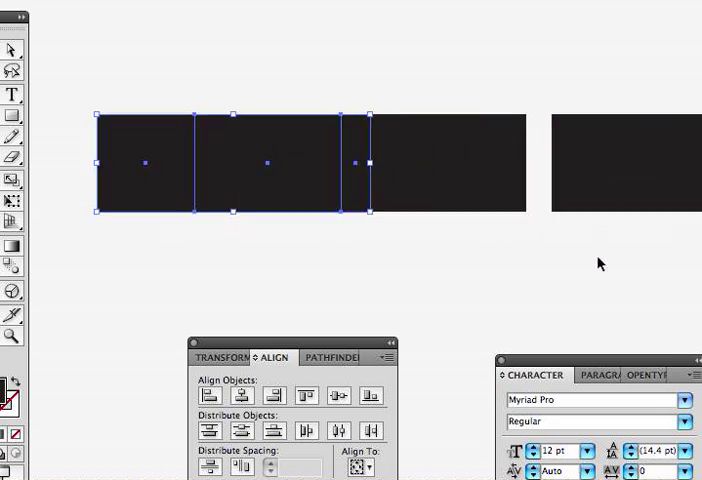
pyautogui.moveTo(360, 164); pyautogui.dragTo(378, 188)
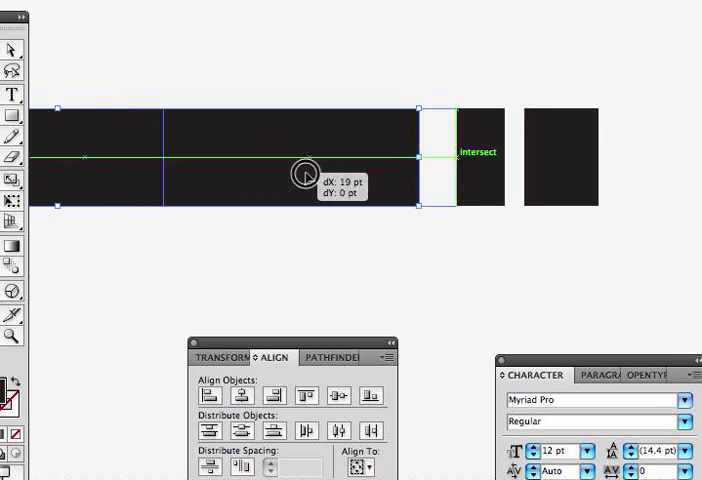
pyautogui.moveTo(304, 172); pyautogui.dragTo(398, 188)
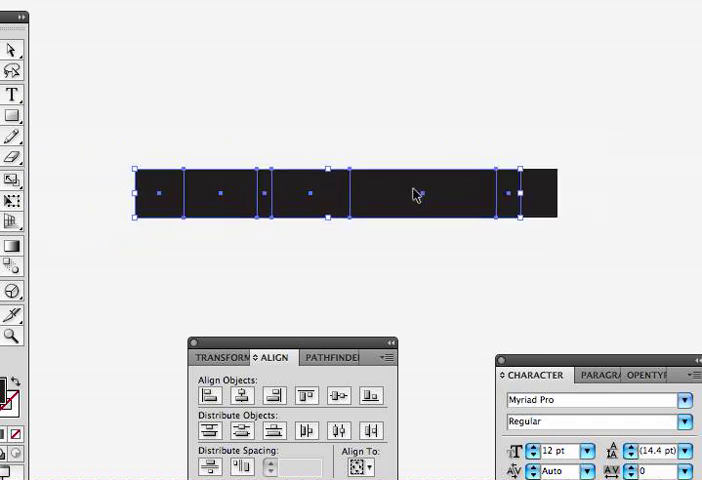
pyautogui.click(344, 136)
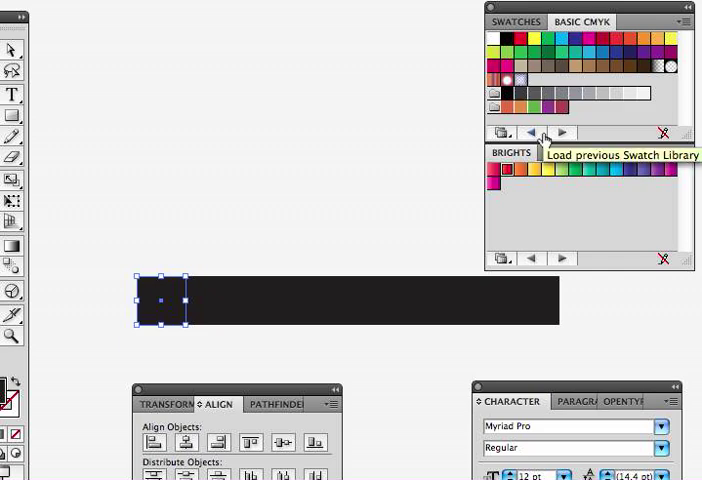
# Step to another colour swatch library to find bright fills for the strip
pyautogui.click(636, 22)
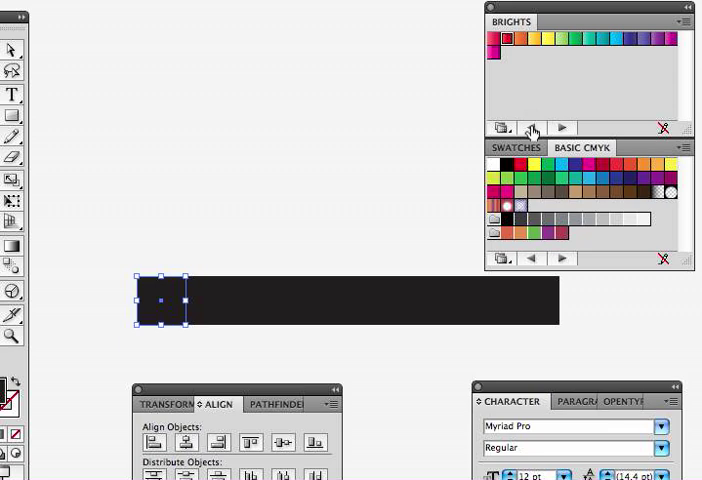
pyautogui.moveTo(550, 264)
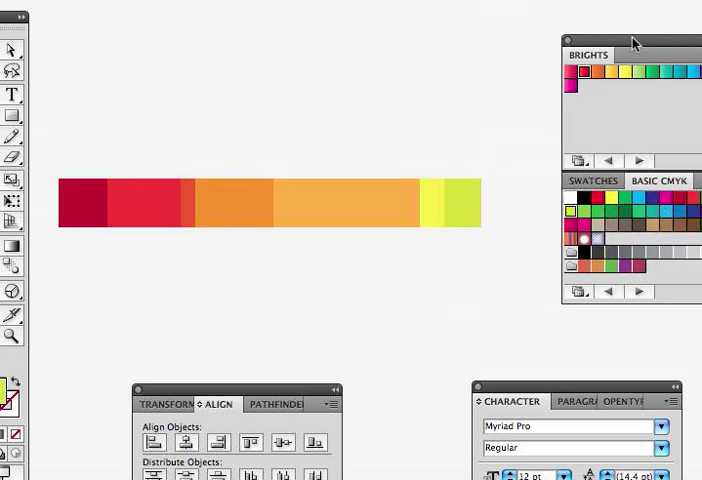
pyautogui.moveTo(78, 134)
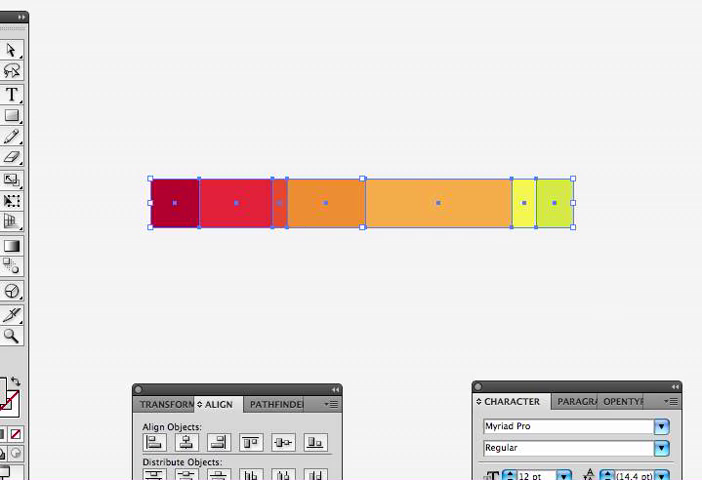
pyautogui.moveTo(366, 36)
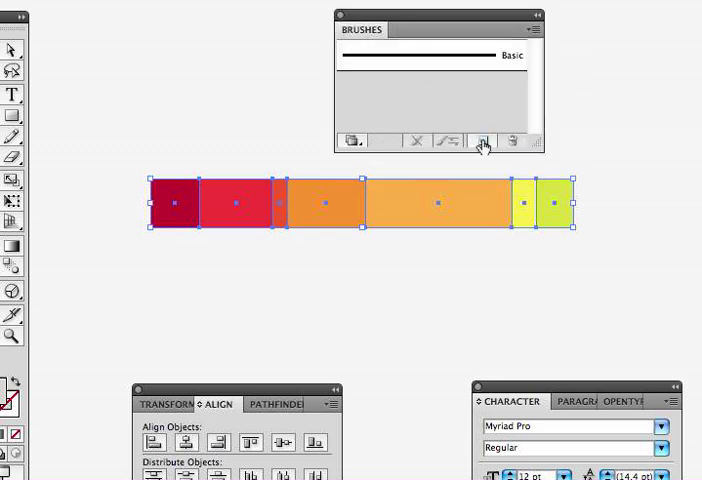
# Start a New Brush from the selected bar and choose Art Brush as its kind
pyautogui.click(482, 140)
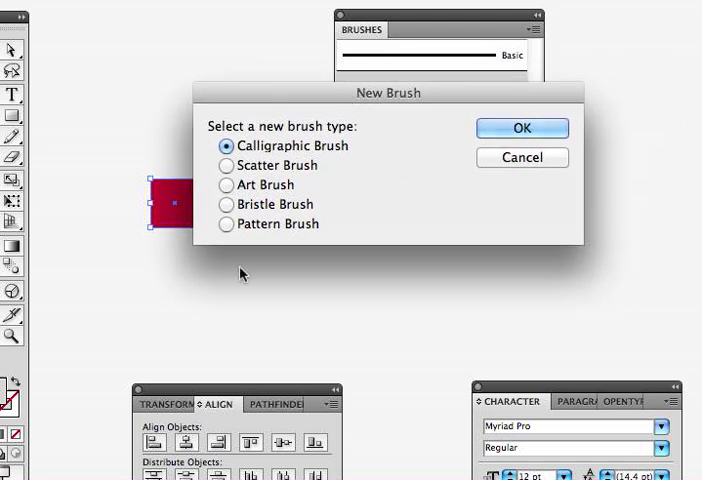
pyautogui.moveTo(228, 204)
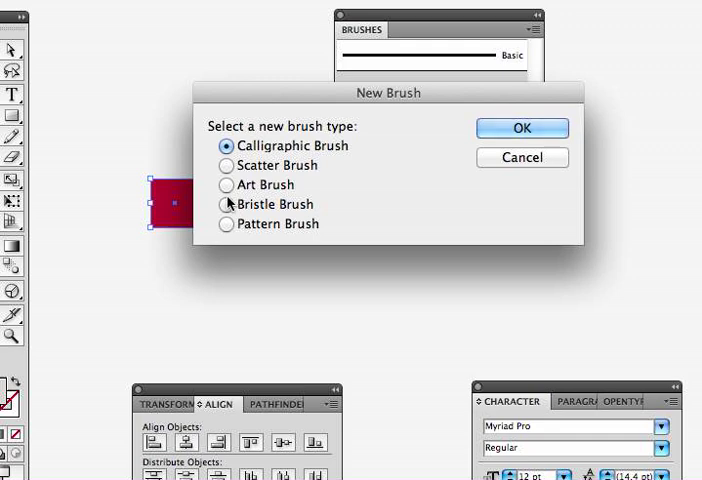
pyautogui.click(226, 184)
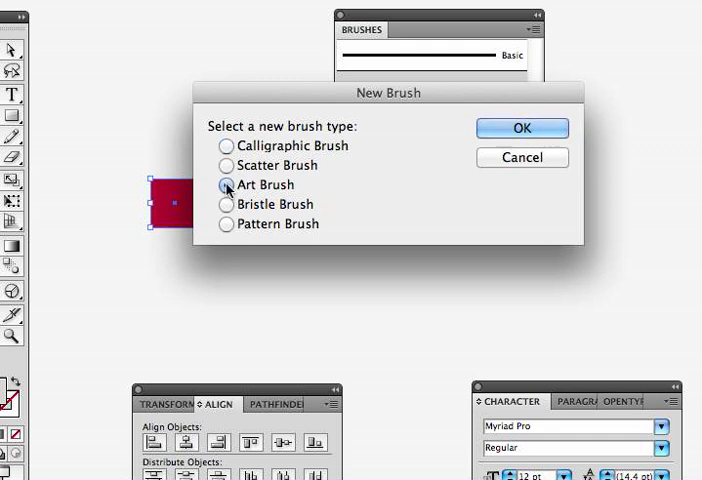
pyautogui.click(228, 184)
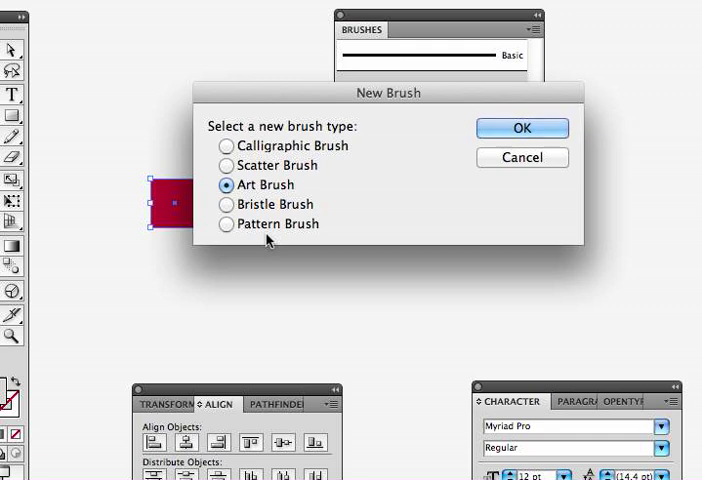
pyautogui.moveTo(484, 160)
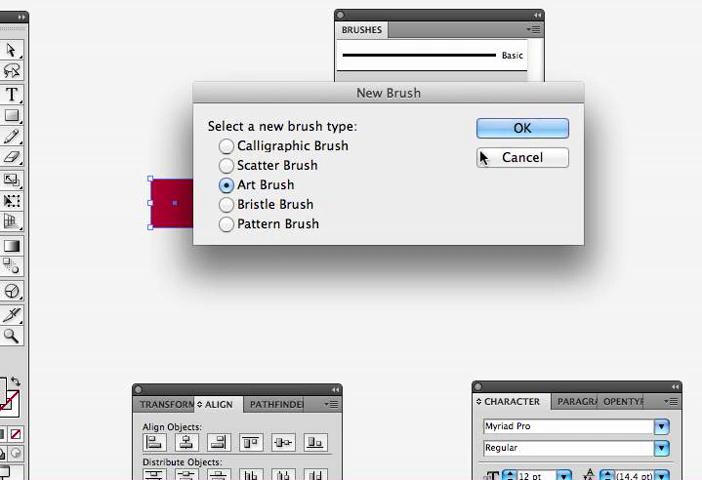
pyautogui.click(520, 128)
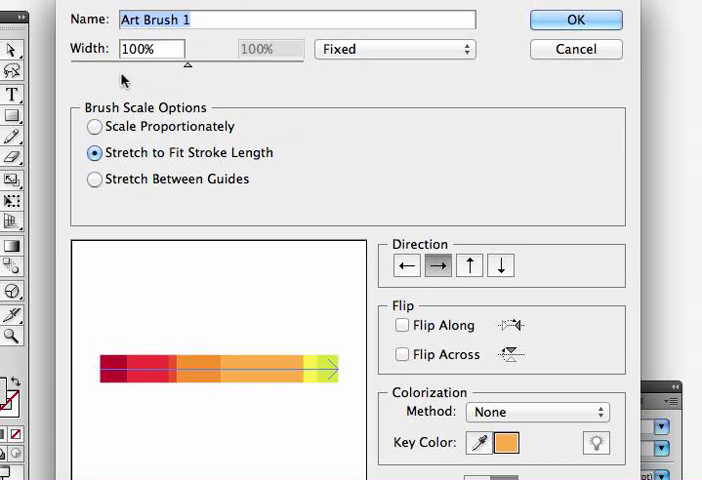
# Name the art brush 'history timeline', stretching to fit stroke length, and save it
pyautogui.write('history timeline')
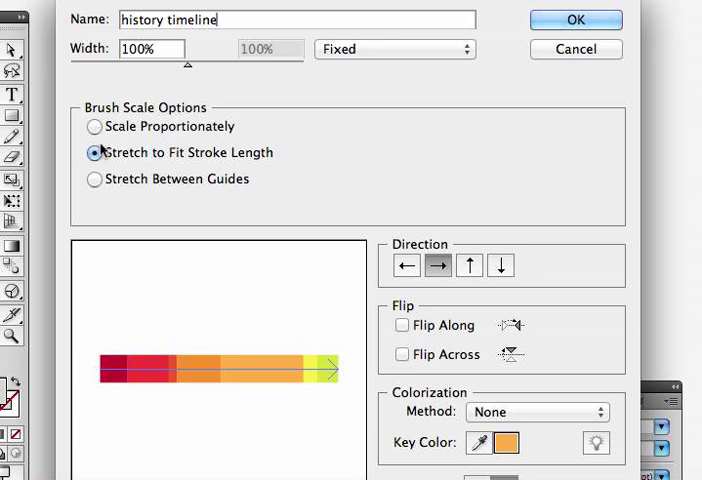
pyautogui.moveTo(138, 172)
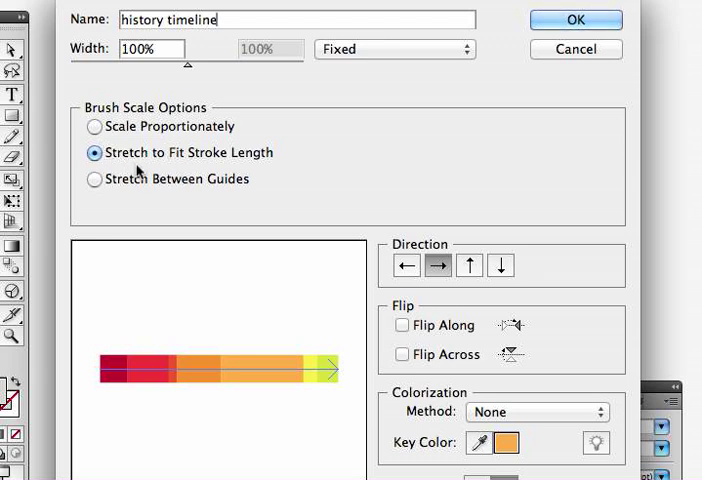
pyautogui.moveTo(186, 160)
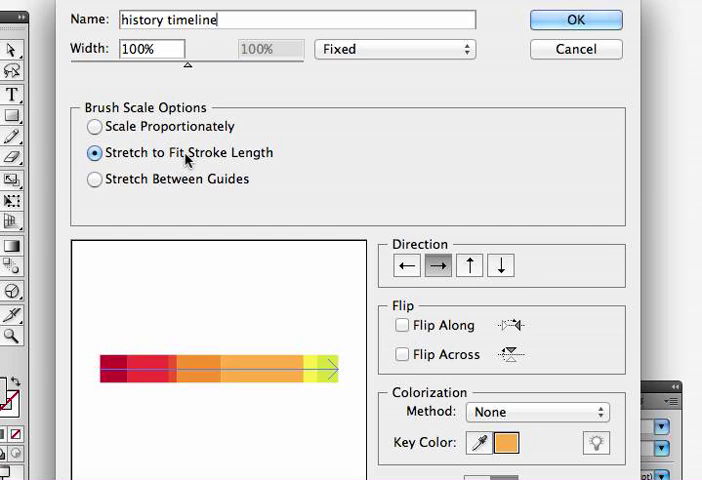
pyautogui.moveTo(500, 78)
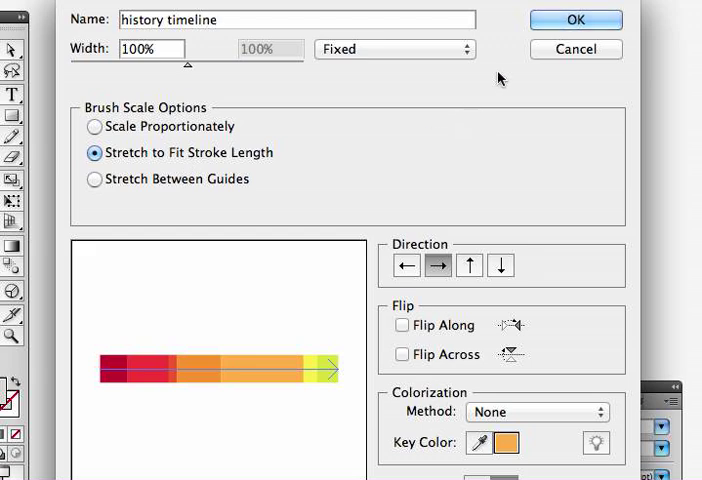
pyautogui.click(576, 20)
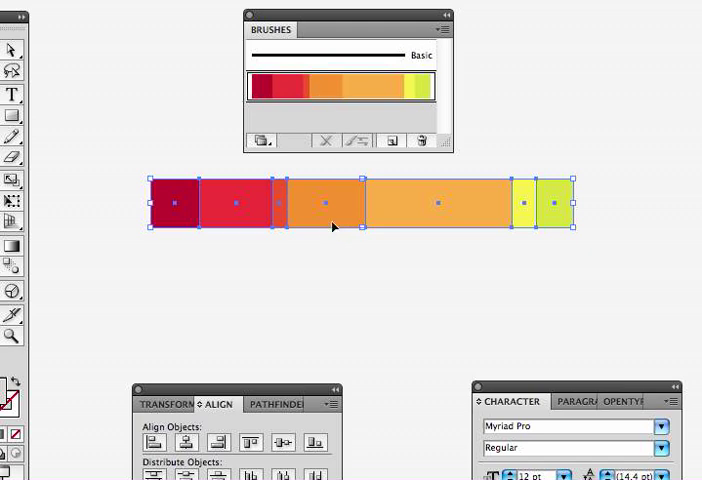
pyautogui.moveTo(570, 258)
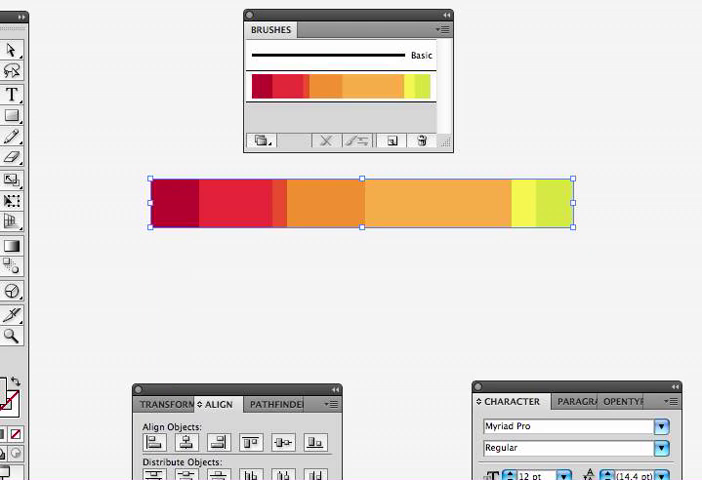
# Delete the original coloured bar from the artboard, keeping it as a brush
pyautogui.press('Delete')
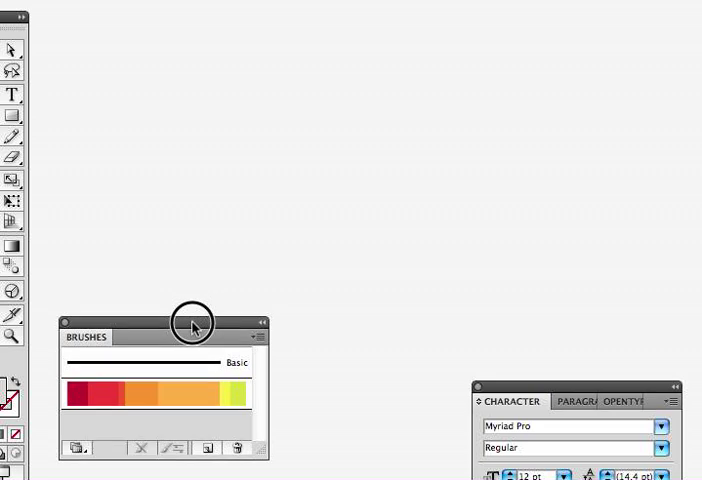
pyautogui.click(12, 114)
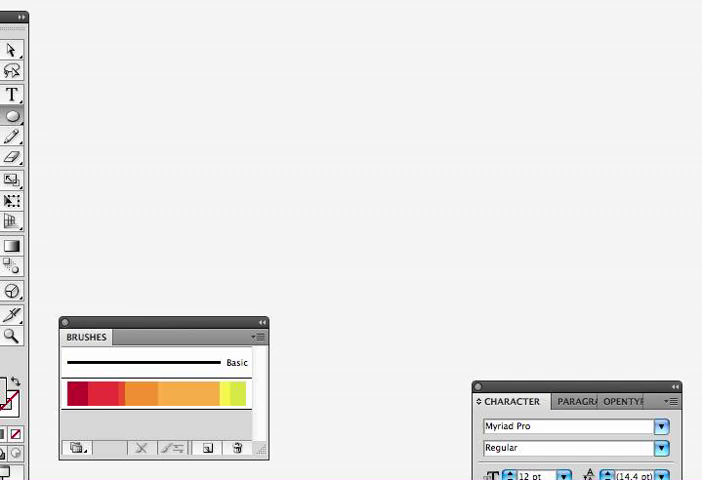
# Drag out a large circle in the upper middle of the artboard
pyautogui.moveTo(356, 208); pyautogui.dragTo(476, 120)
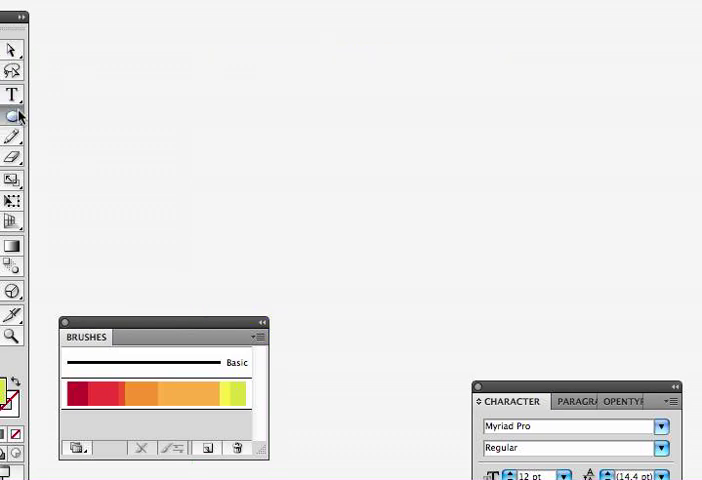
pyautogui.moveTo(222, 114); pyautogui.dragTo(384, 284)
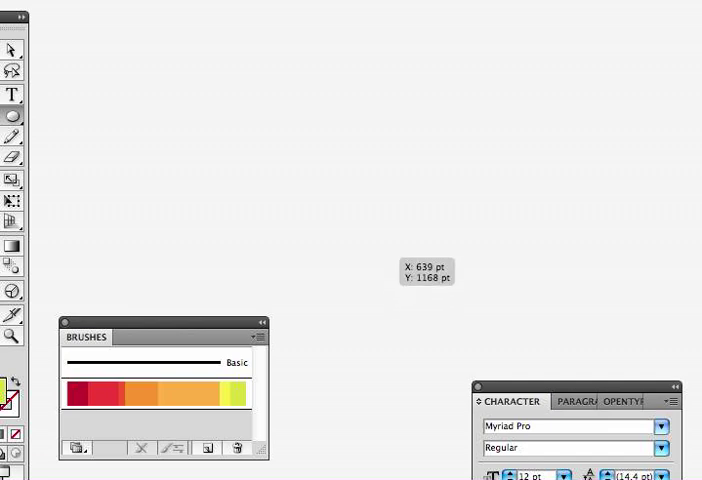
pyautogui.moveTo(336, 184); pyautogui.dragTo(438, 126)
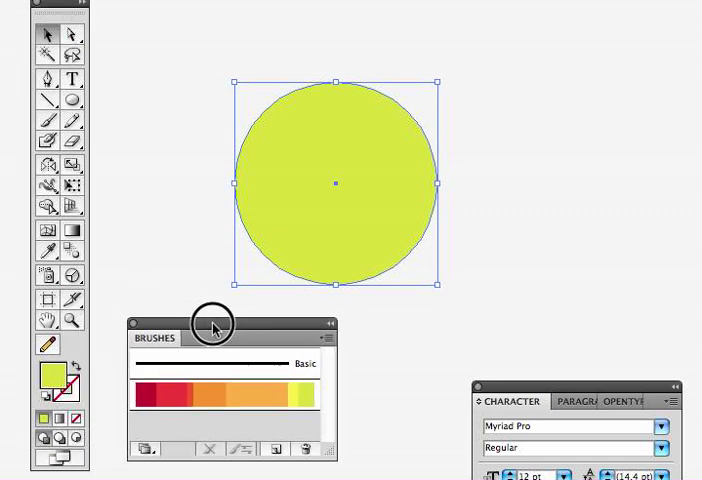
pyautogui.moveTo(80, 428)
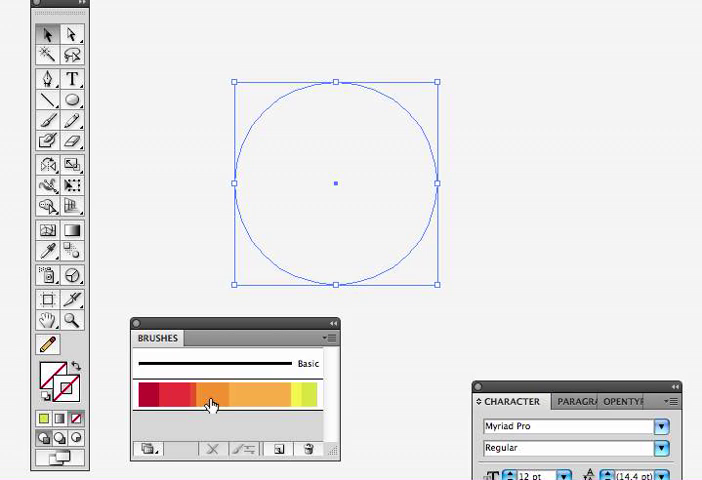
# Apply the history timeline brush to the circle, making a colour-banded ring
pyautogui.click(210, 396)
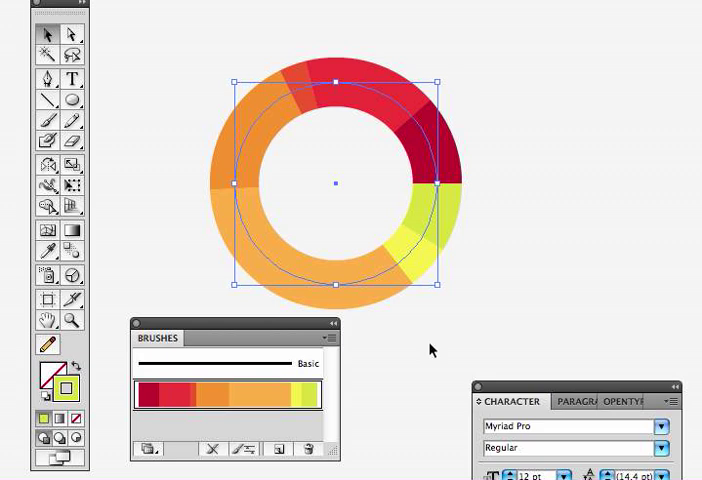
pyautogui.moveTo(148, 50)
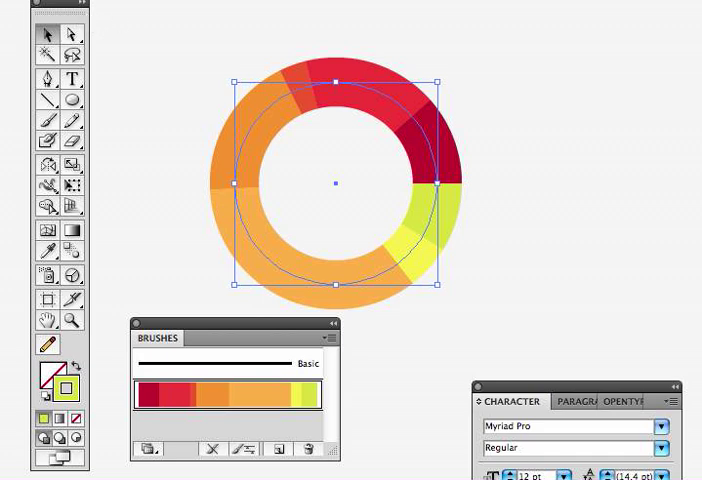
# Try ring stroke weights of 12, 2 and 1 pt, settling on a slim 0.75 pt band
pyautogui.click(508, 48)
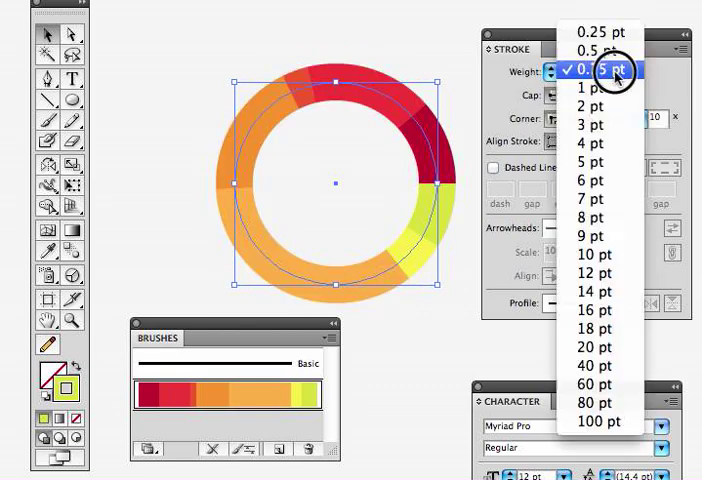
pyautogui.click(588, 32)
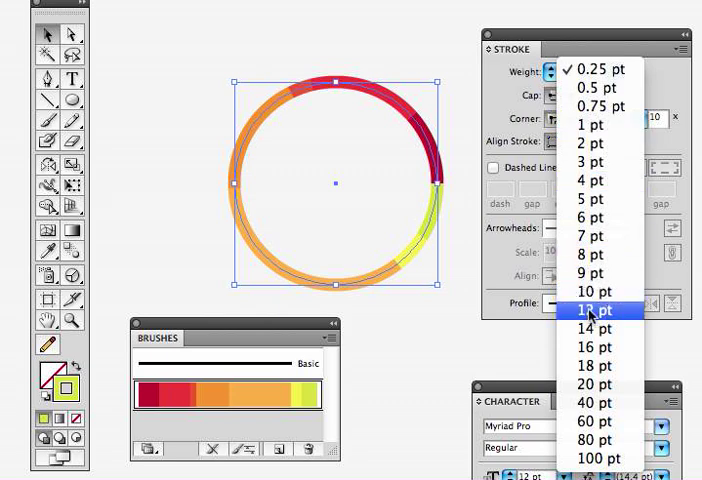
pyautogui.click(588, 310)
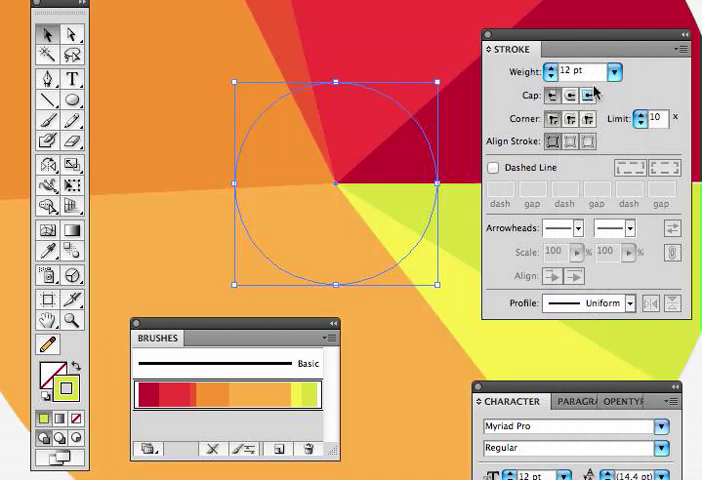
pyautogui.click(552, 76)
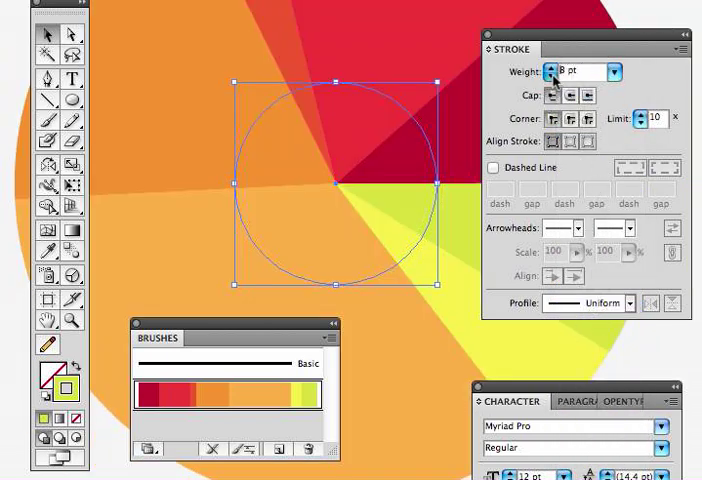
pyautogui.click(550, 66)
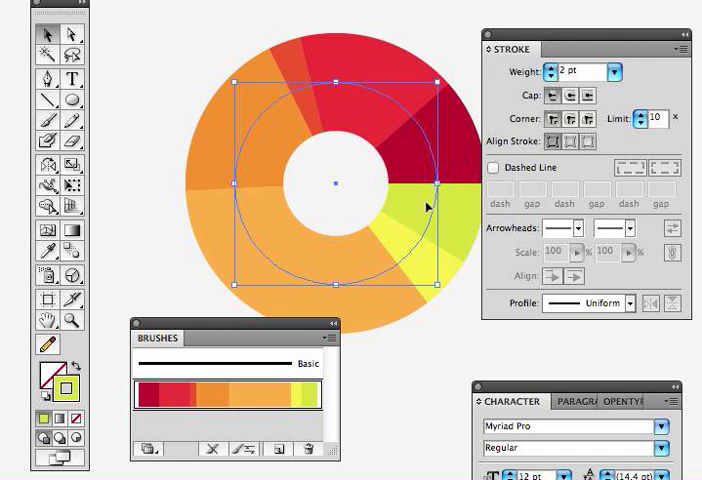
pyautogui.click(548, 76)
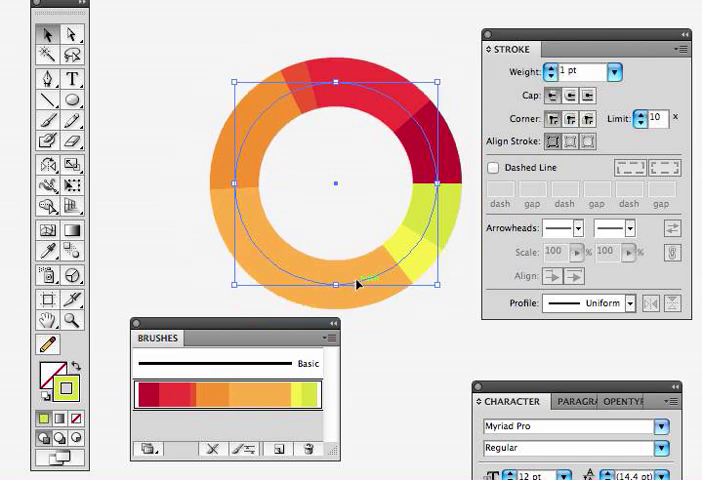
pyautogui.moveTo(230, 140)
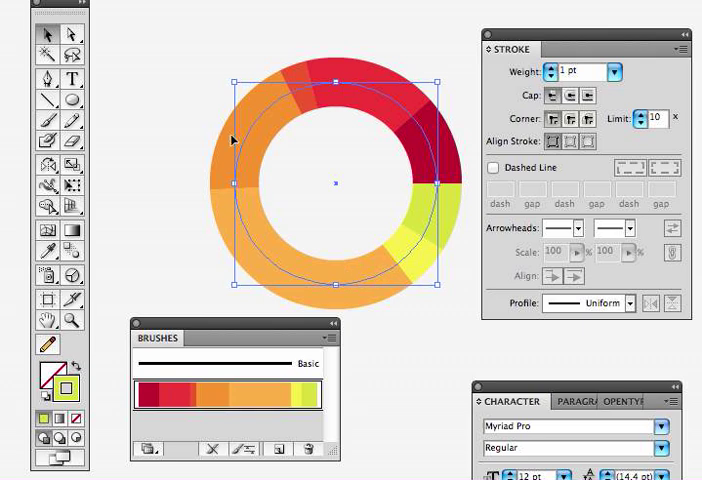
pyautogui.moveTo(468, 188)
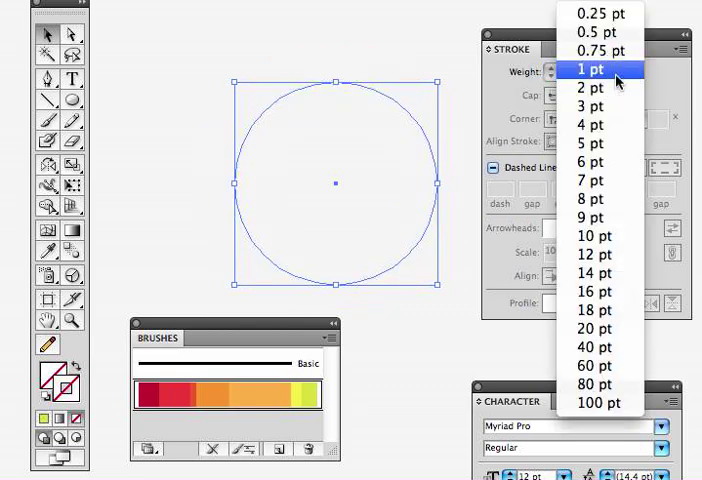
pyautogui.click(600, 52)
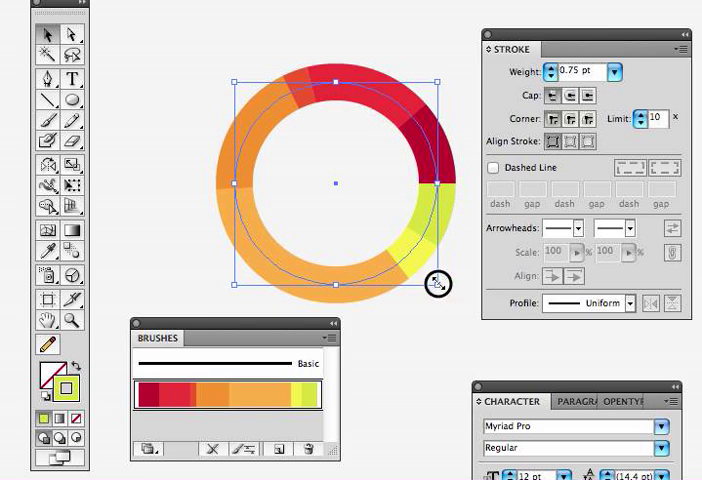
pyautogui.moveTo(438, 284); pyautogui.dragTo(284, 132)
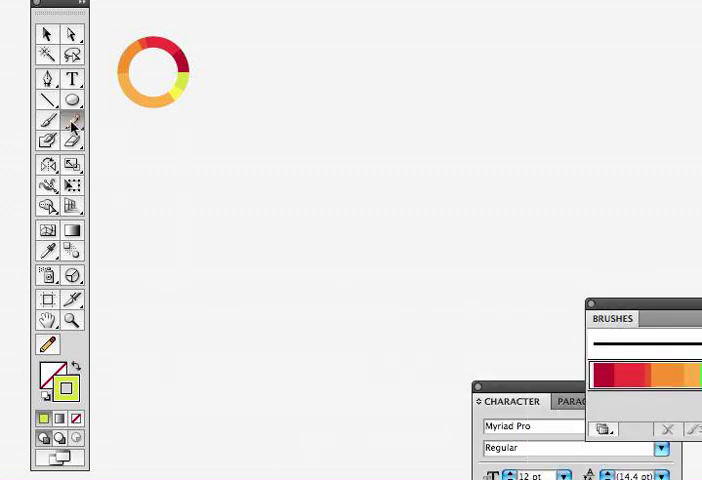
# Switch to the Pencil tool for freehand drawing of the swirl
pyautogui.click(72, 120)
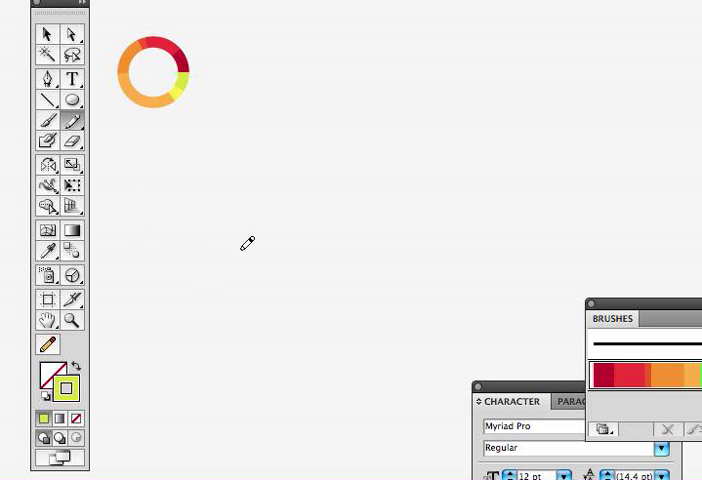
pyautogui.moveTo(112, 288)
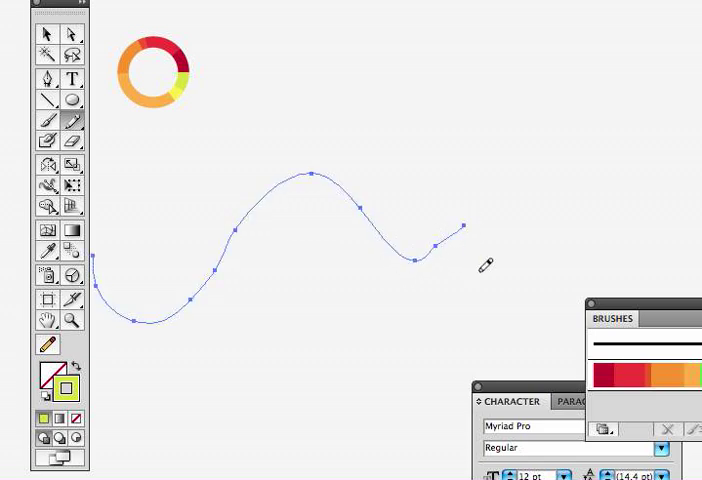
pyautogui.moveTo(412, 272)
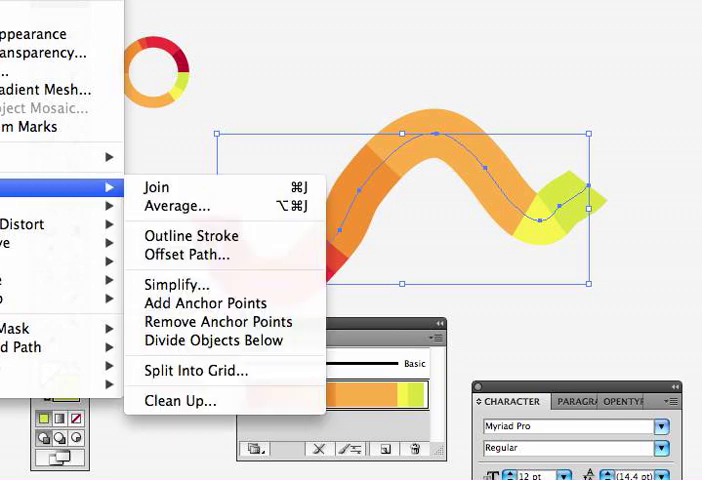
pyautogui.moveTo(176, 284)
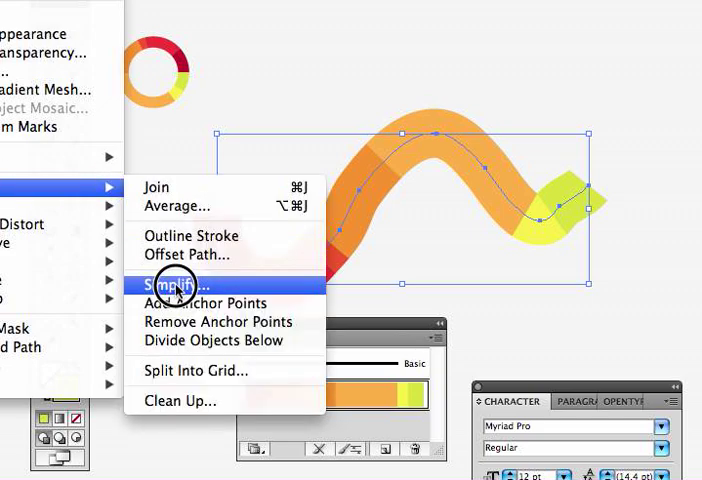
# Simplify the swirl with Preview on, lowering Curve Precision to about 36% so it keeps 5-6 points
pyautogui.click(170, 284)
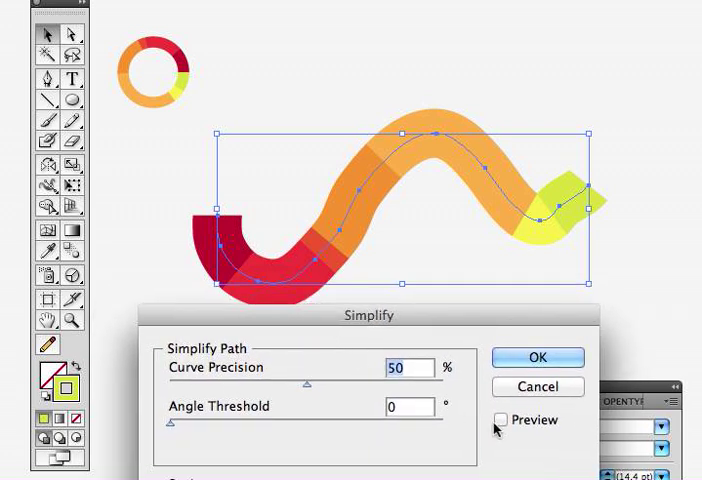
pyautogui.click(502, 420)
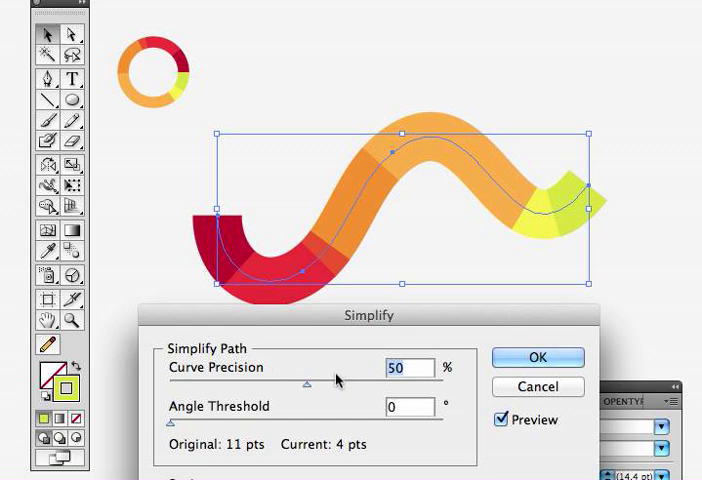
pyautogui.moveTo(388, 192)
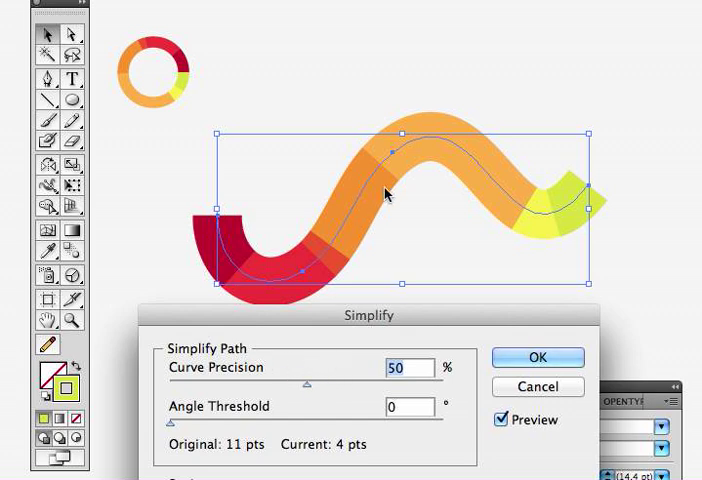
pyautogui.moveTo(572, 204)
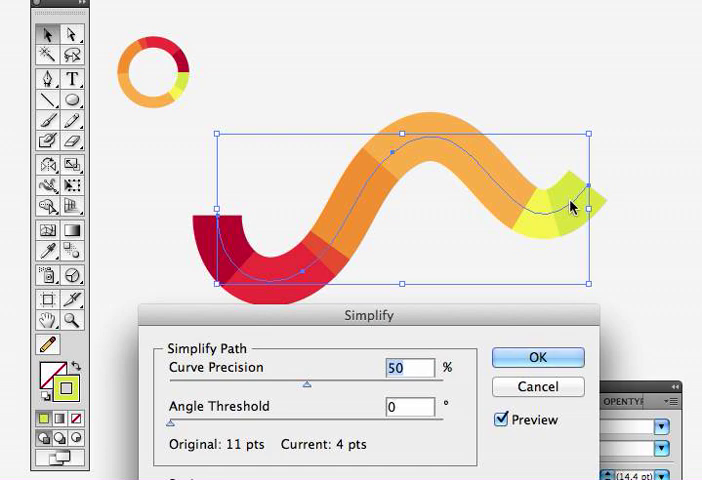
pyautogui.moveTo(484, 322)
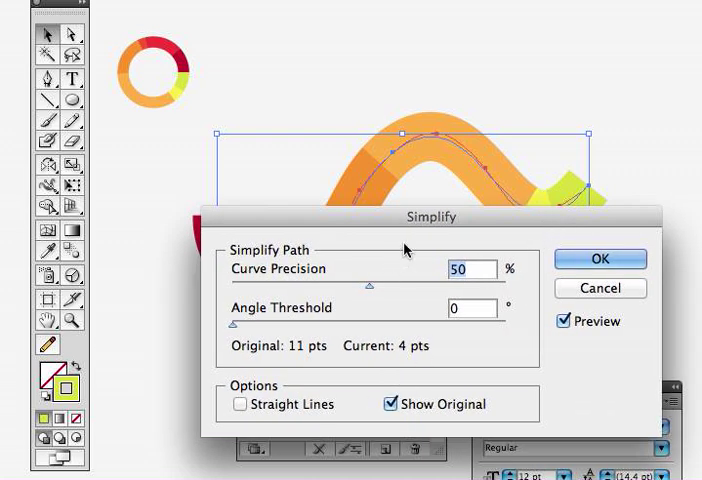
pyautogui.click(600, 258)
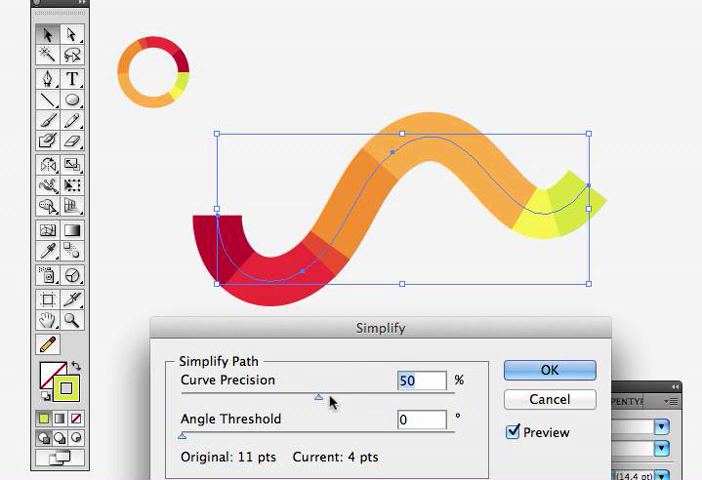
pyautogui.moveTo(320, 398); pyautogui.dragTo(280, 398)
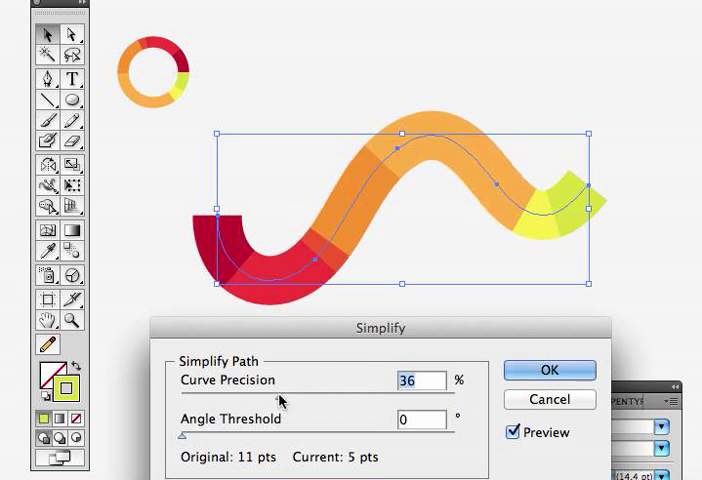
pyautogui.moveTo(280, 400); pyautogui.dragTo(210, 400)
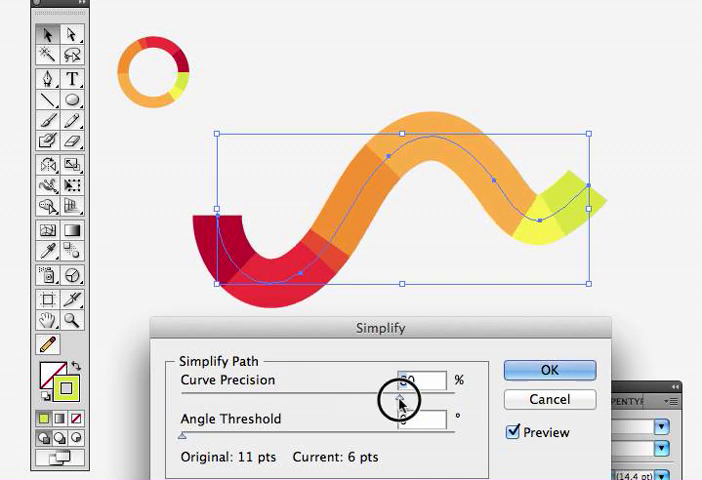
pyautogui.moveTo(390, 400); pyautogui.dragTo(252, 400)
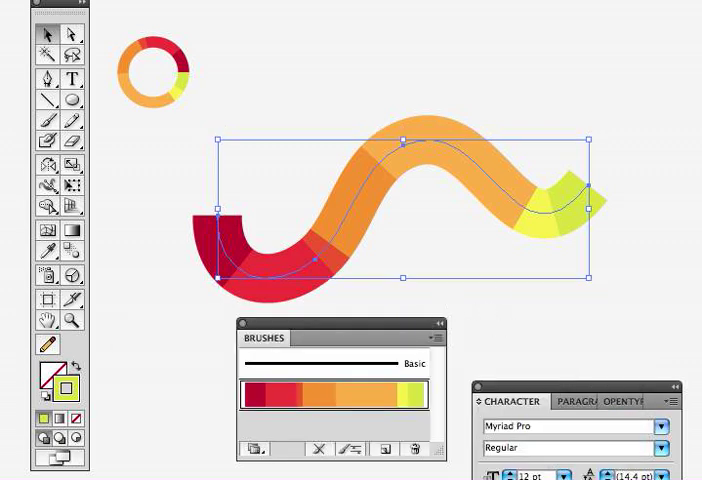
pyautogui.click(510, 68)
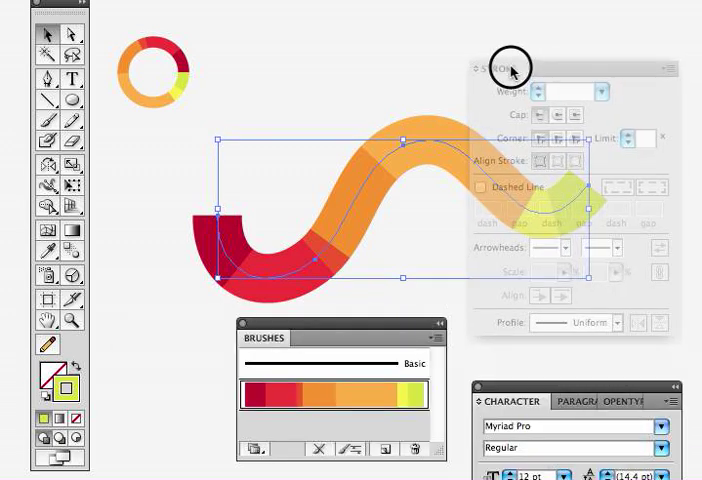
pyautogui.click(510, 68)
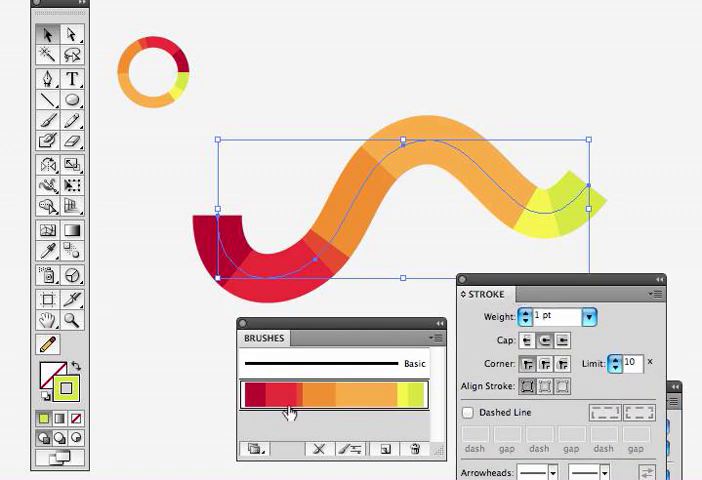
pyautogui.moveTo(444, 388)
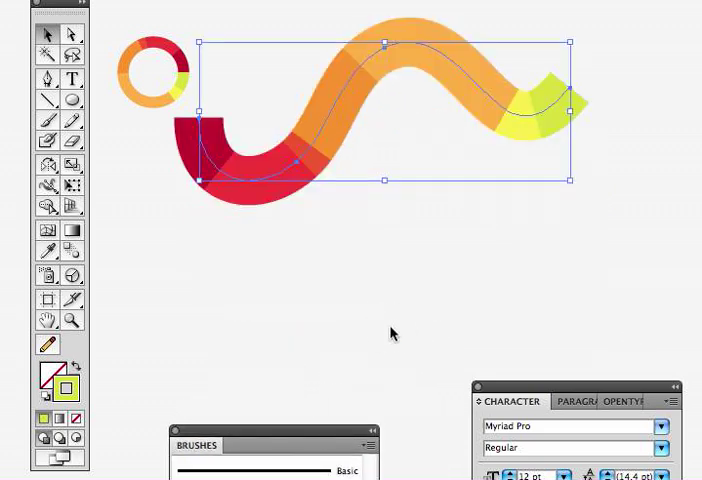
# Draw a zigzag line below the swirl and stroke it with the colored brush
pyautogui.click(44, 80)
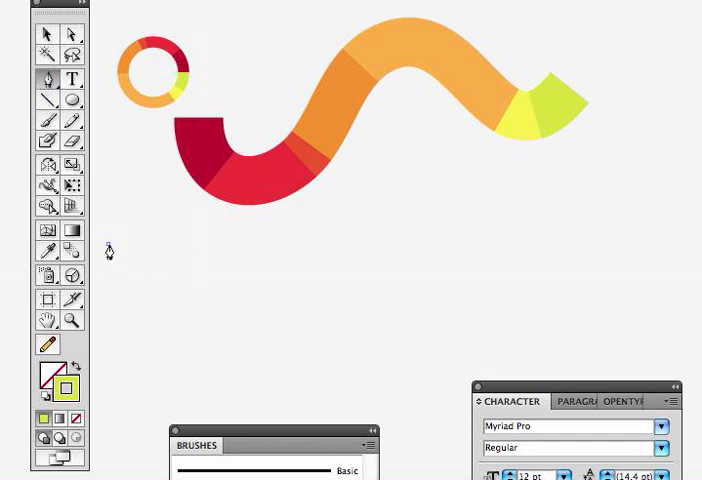
pyautogui.moveTo(108, 248); pyautogui.dragTo(288, 352)
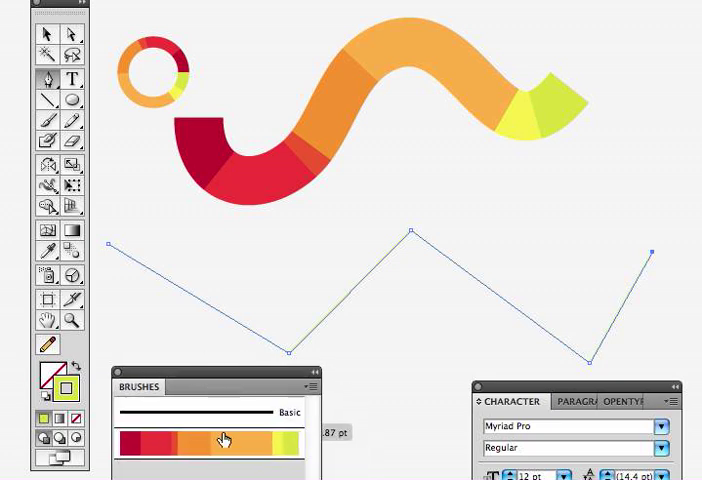
pyautogui.click(226, 440)
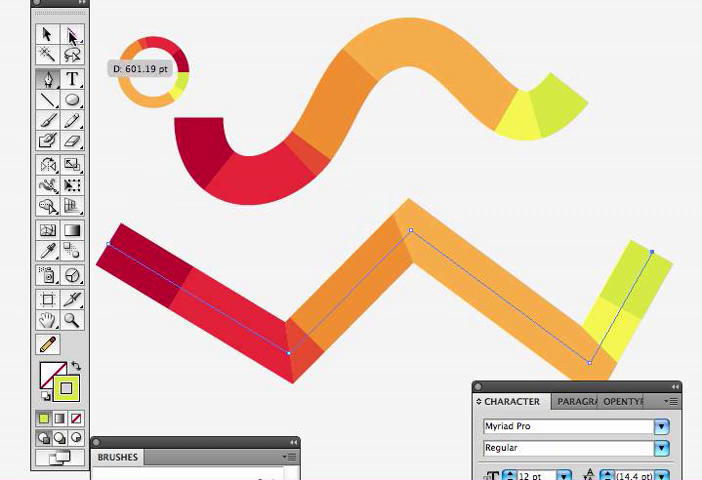
pyautogui.click(280, 262)
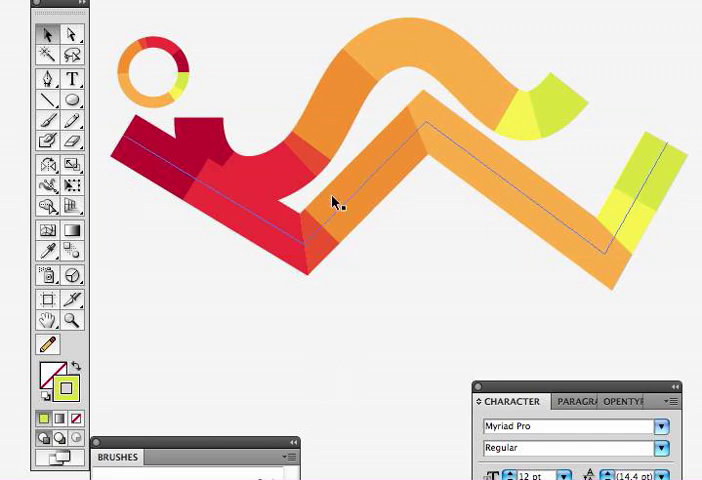
pyautogui.moveTo(48, 104)
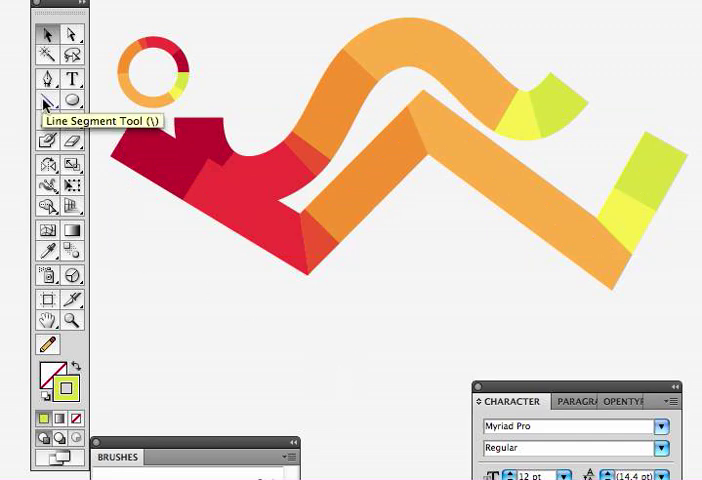
# Draw a spiral over the lower left of the zigzag with the Spiral tool and stroke it with the colored brush
pyautogui.click(48, 104)
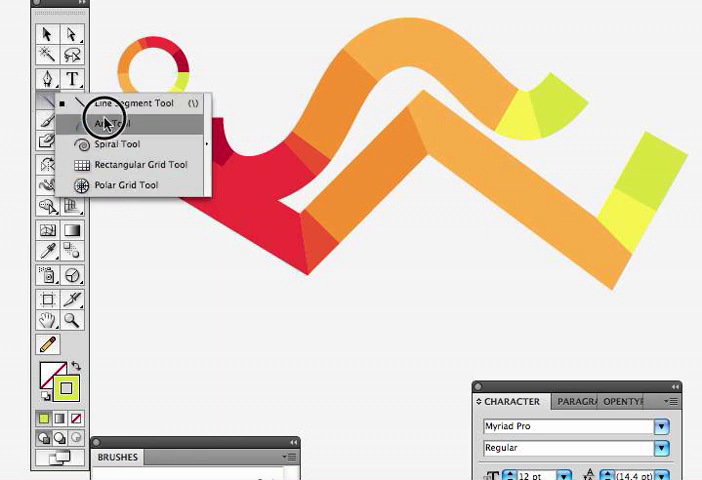
pyautogui.click(116, 120)
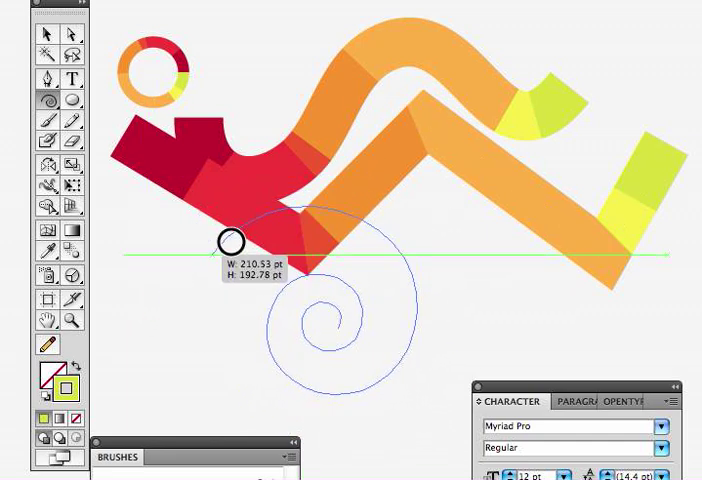
pyautogui.moveTo(228, 242); pyautogui.dragTo(176, 300)
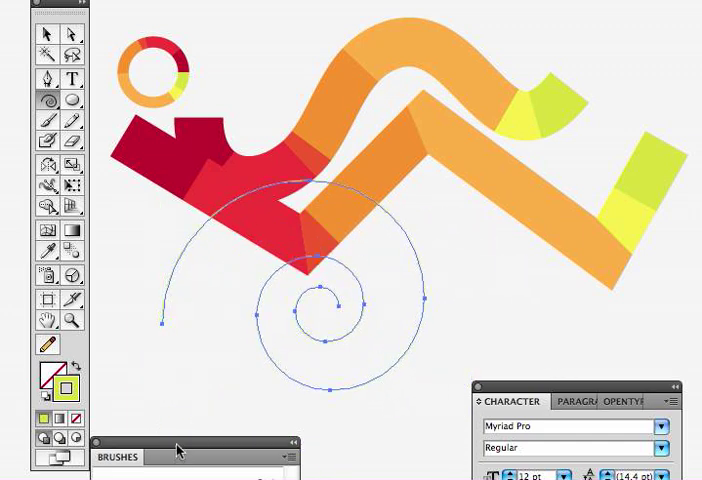
pyautogui.click(144, 432)
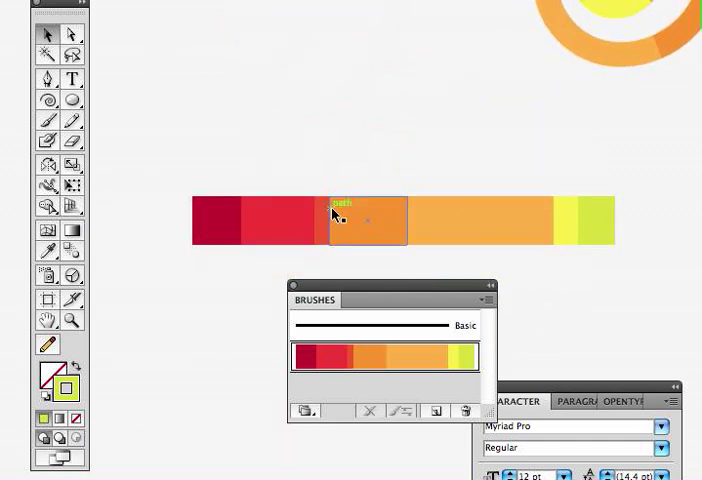
# Save the original colored timeline bar as a second Art Brush with default options
pyautogui.click(216, 220)
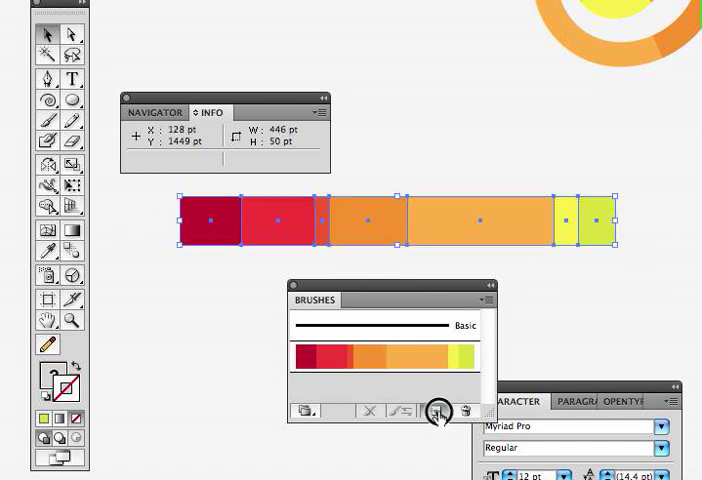
pyautogui.click(436, 412)
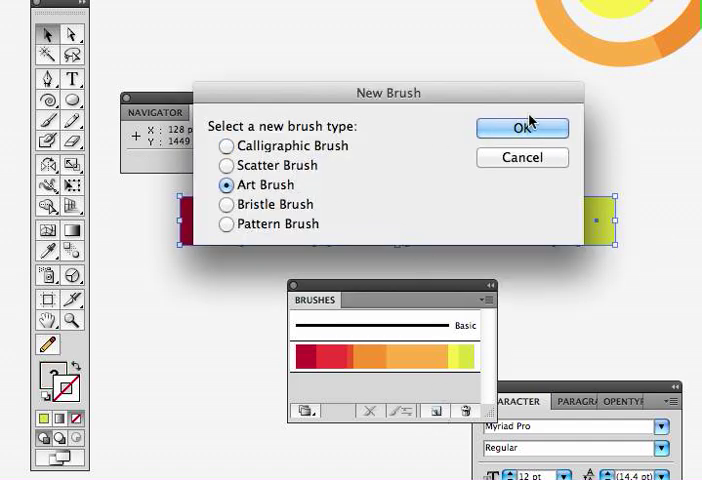
pyautogui.click(520, 128)
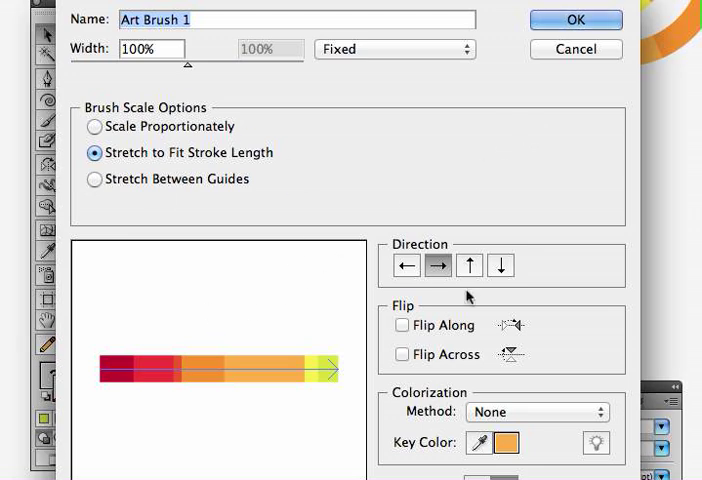
pyautogui.click(576, 20)
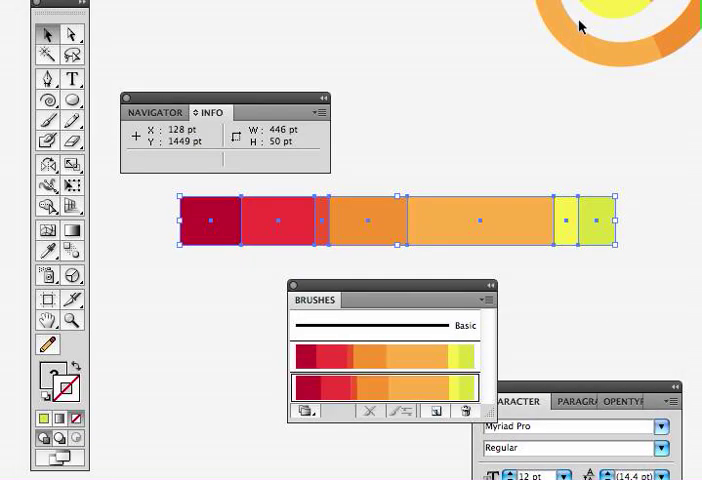